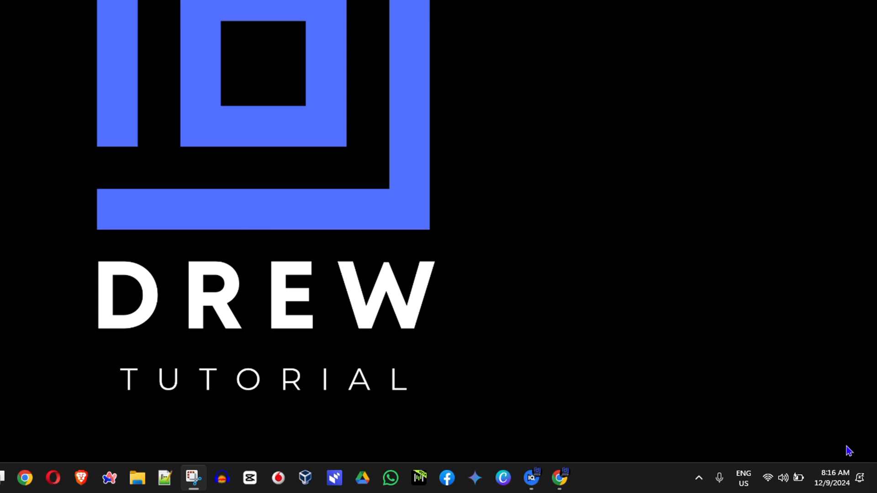
Search the Start menu for 'control Panel' and launch the Control Panel app
left_click(142, 478)
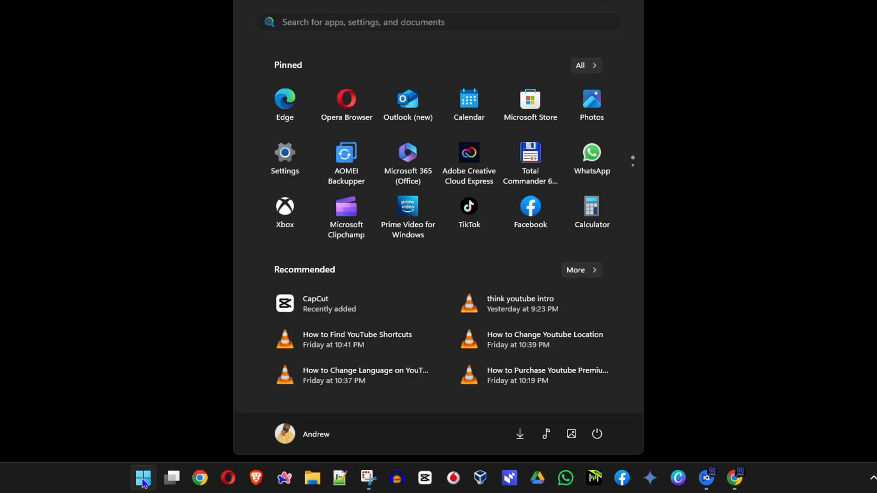
type("control Panel")
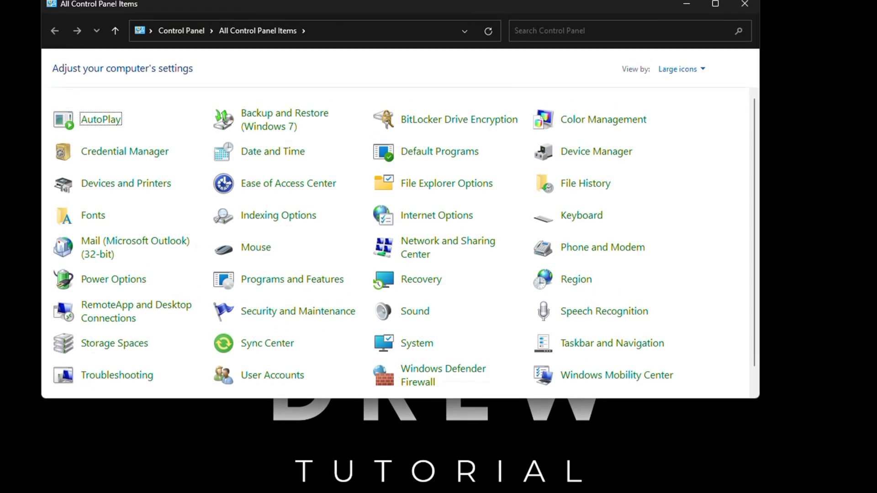
mouse_move(581, 215)
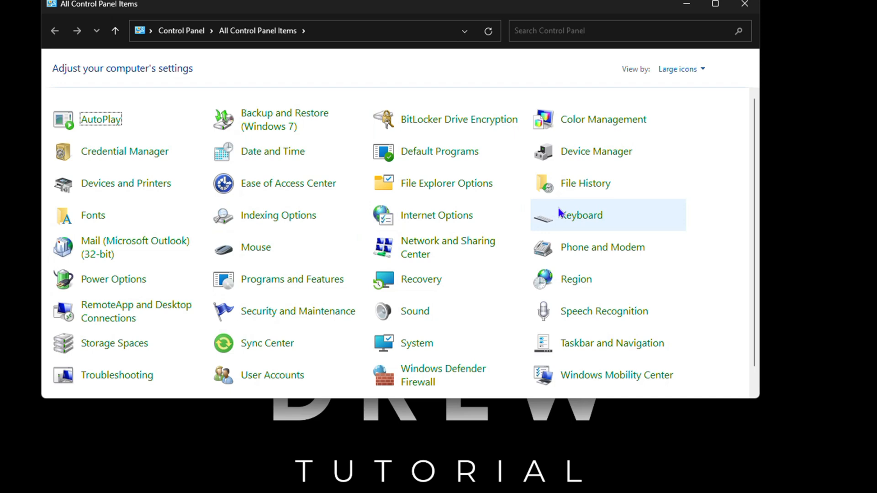
Try the Category and Small icons views, ending on Category view
left_click(680, 69)
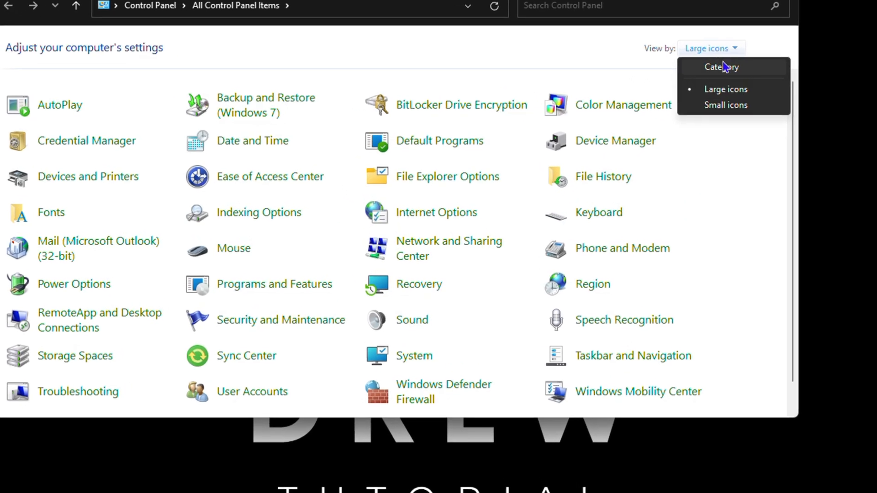
left_click(720, 67)
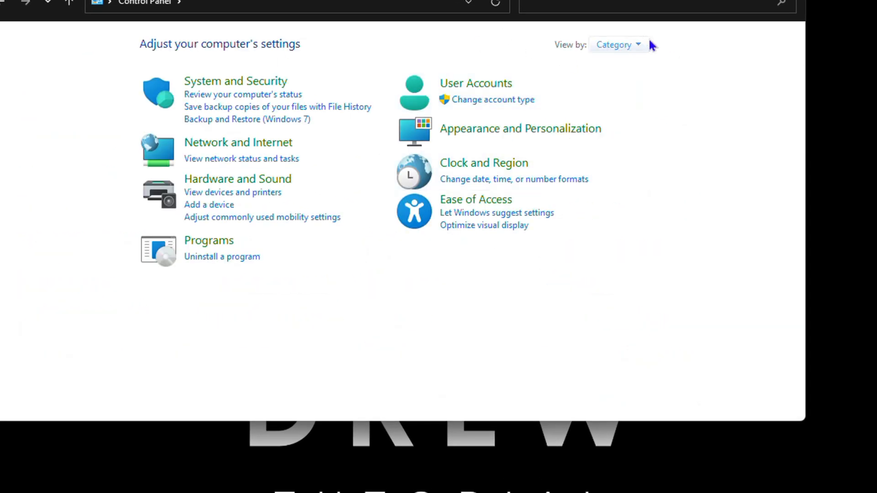
left_click(618, 45)
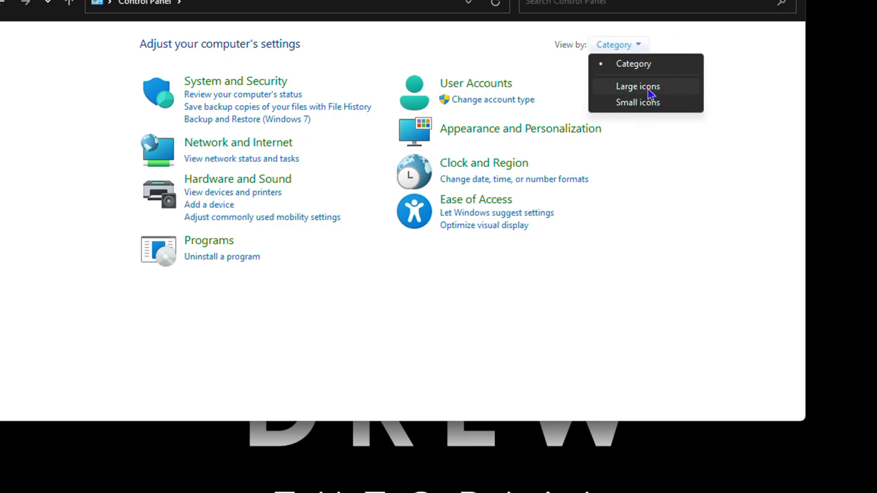
left_click(637, 102)
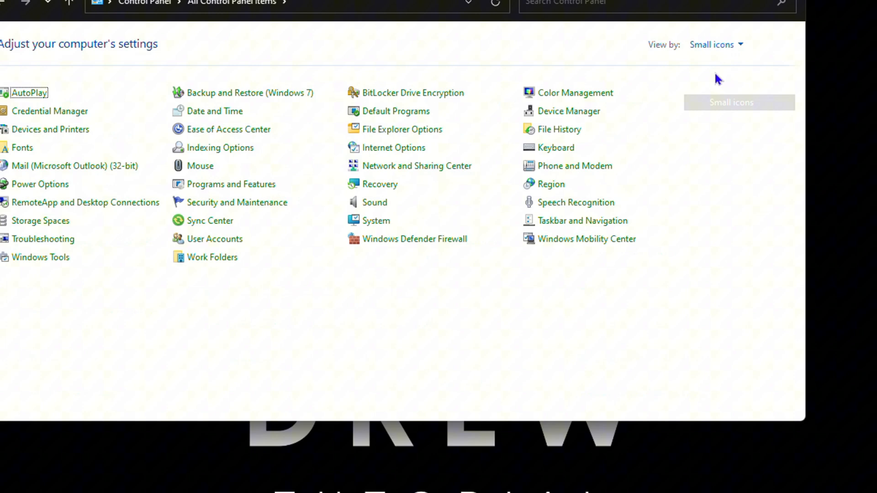
left_click(716, 44)
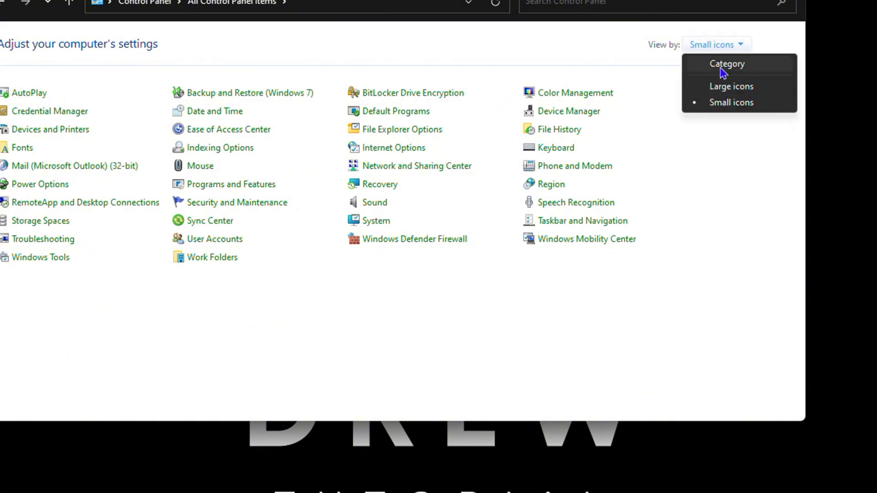
left_click(727, 63)
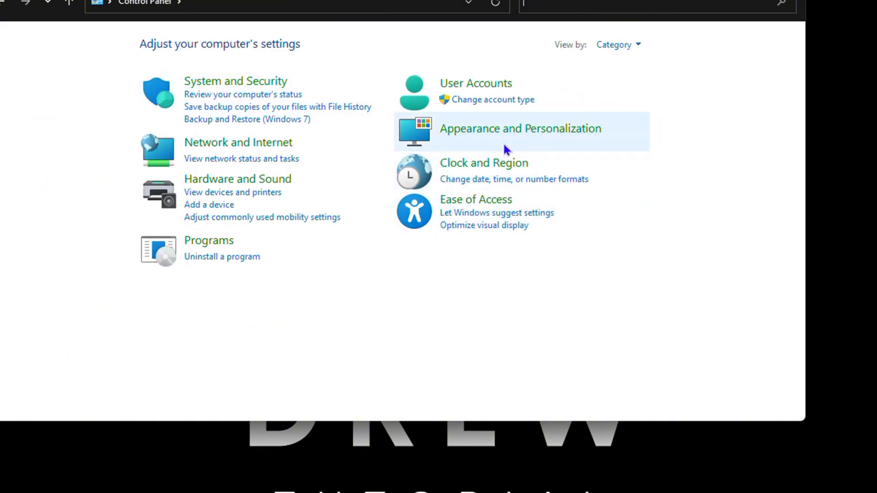
Go to Clock and Region, then 'Change date, time, or number formats'
left_click(483, 163)
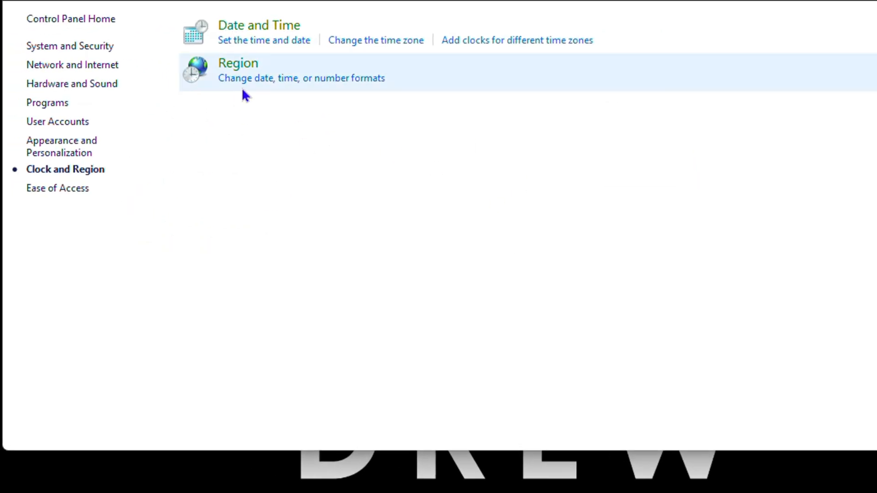
mouse_move(263, 89)
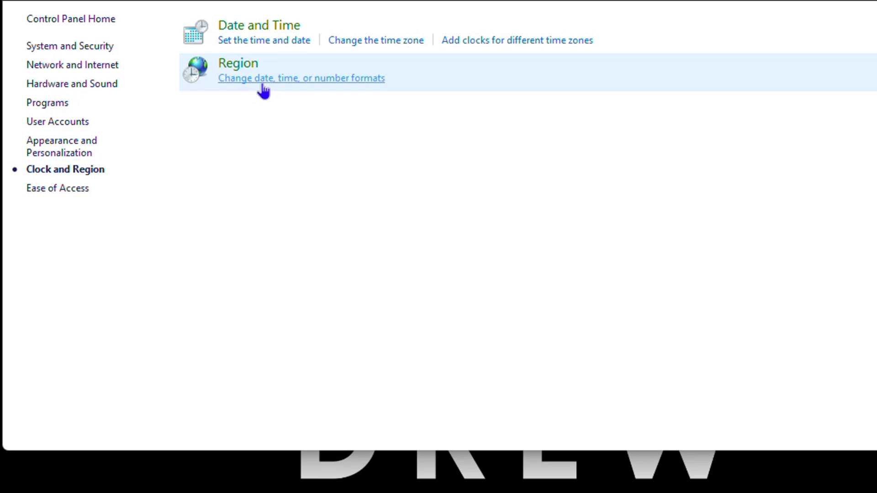
mouse_move(331, 90)
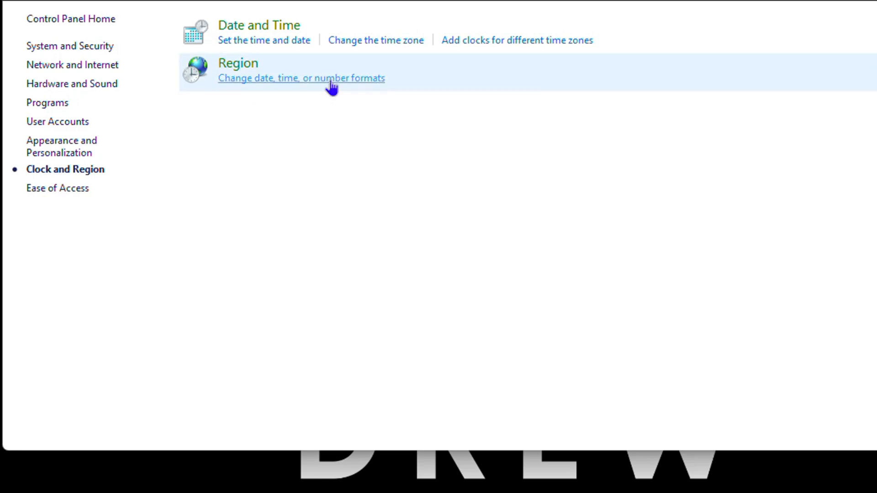
left_click(301, 78)
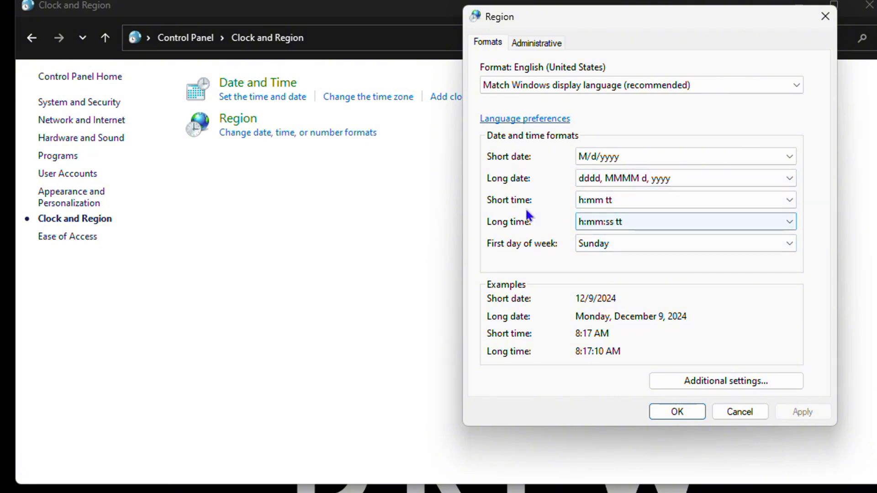
Expand the Short time dropdown in the Region dialog's Formats tab
left_click(686, 199)
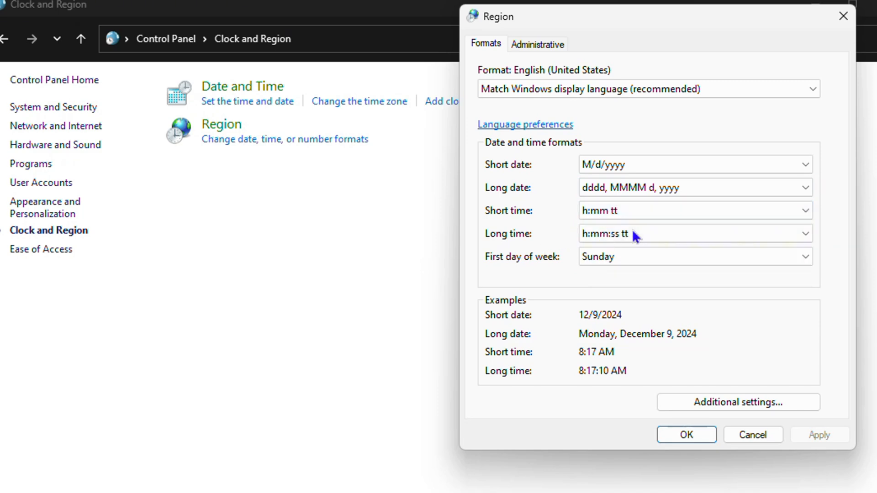
left_click(693, 233)
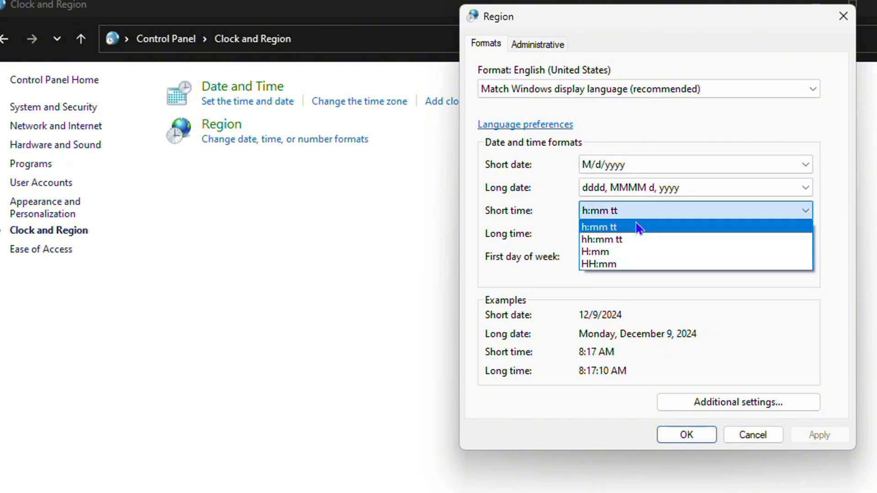
Choose hh:mm tt as the short time format, apply, and confirm with OK
left_click(820, 435)
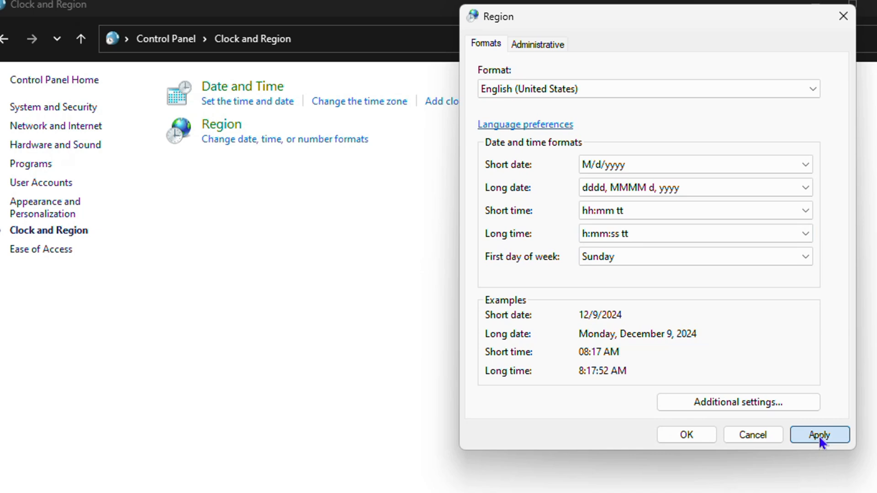
left_click(819, 434)
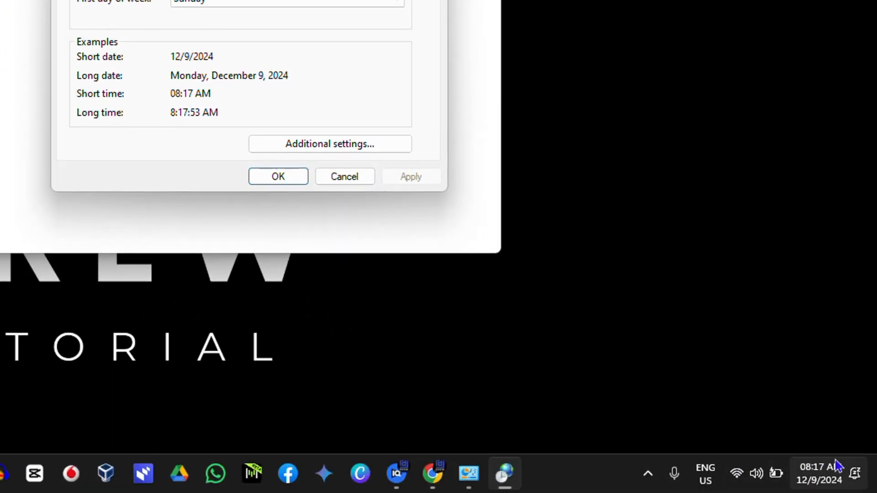
mouse_move(820, 473)
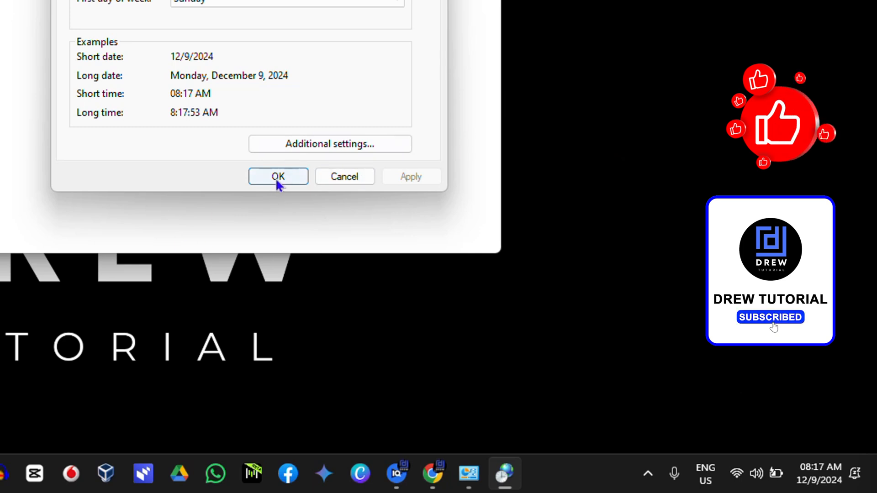
left_click(278, 176)
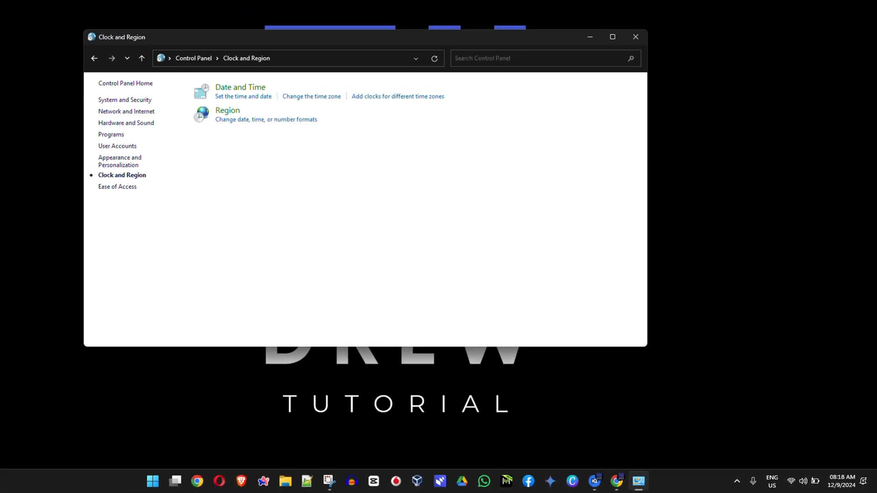